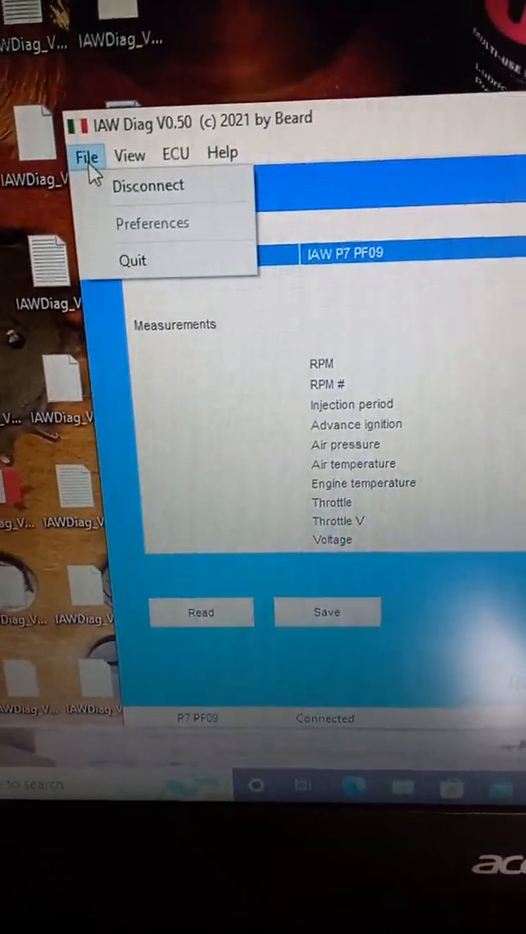
- Read the stored faults from the P7 PF09 ECU into the fault list via View > Faults
left_click(138, 154)
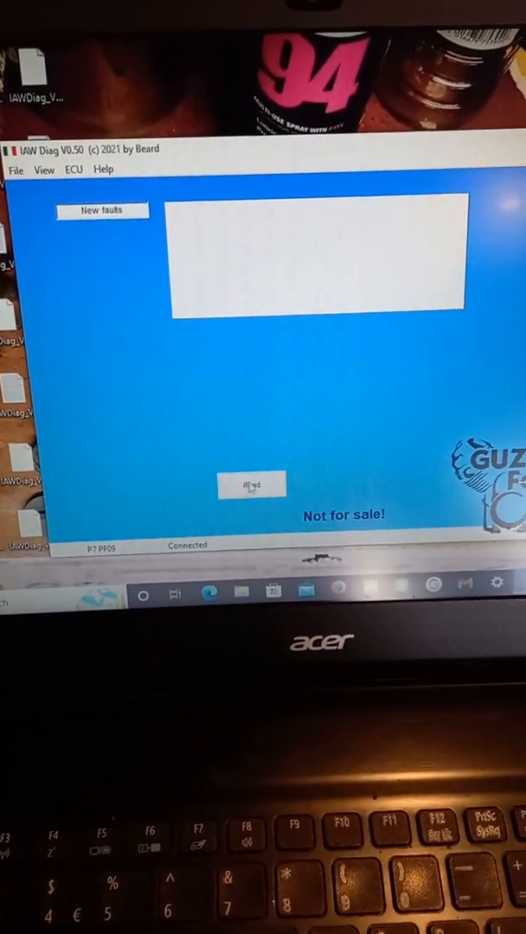
left_click(253, 484)
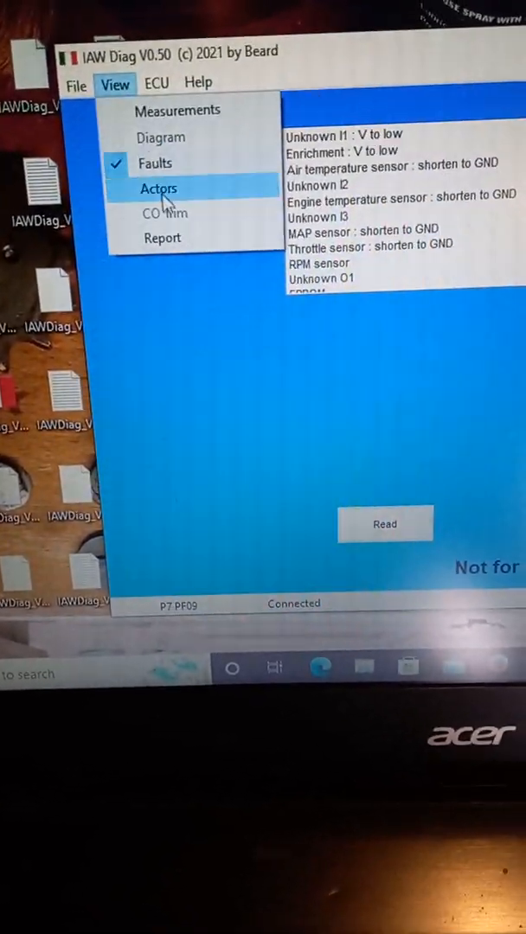
- Show the actuator tests for fuel pump, ignition and injection with the engine off
left_click(157, 186)
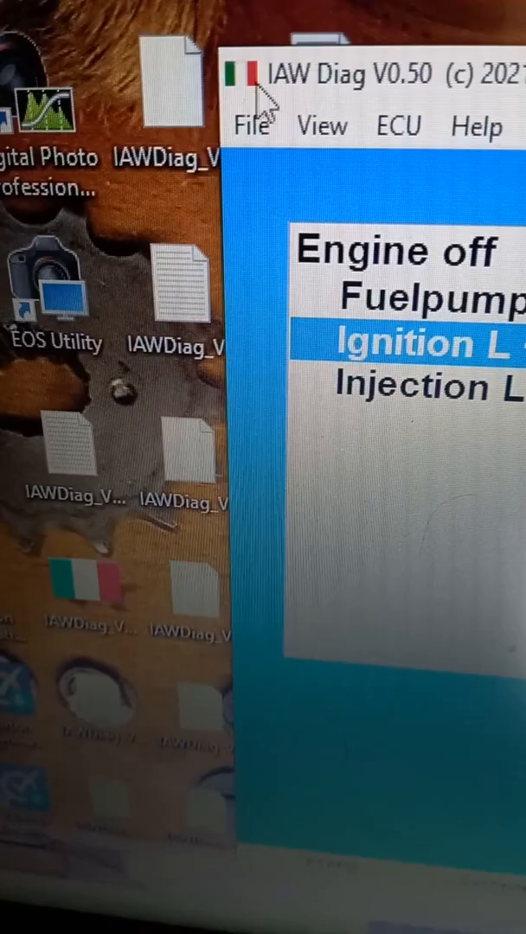
left_click(252, 126)
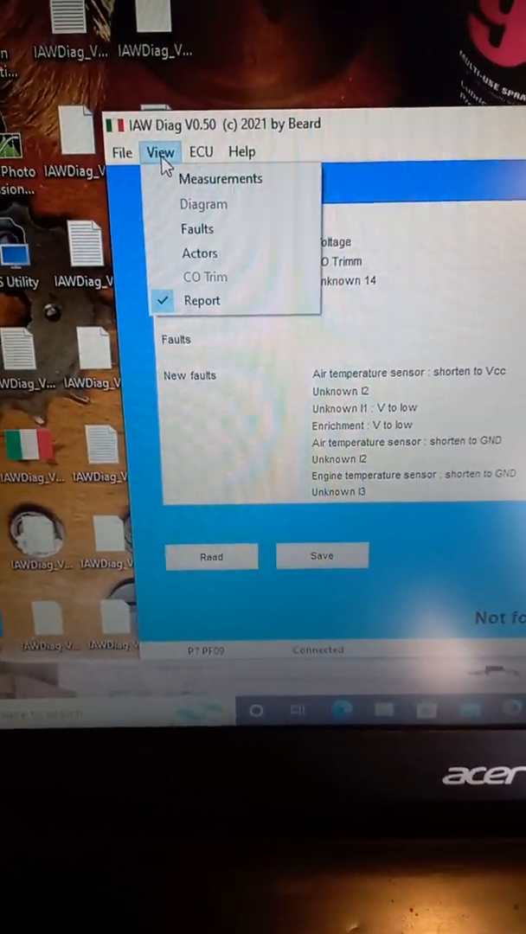
mouse_move(166, 194)
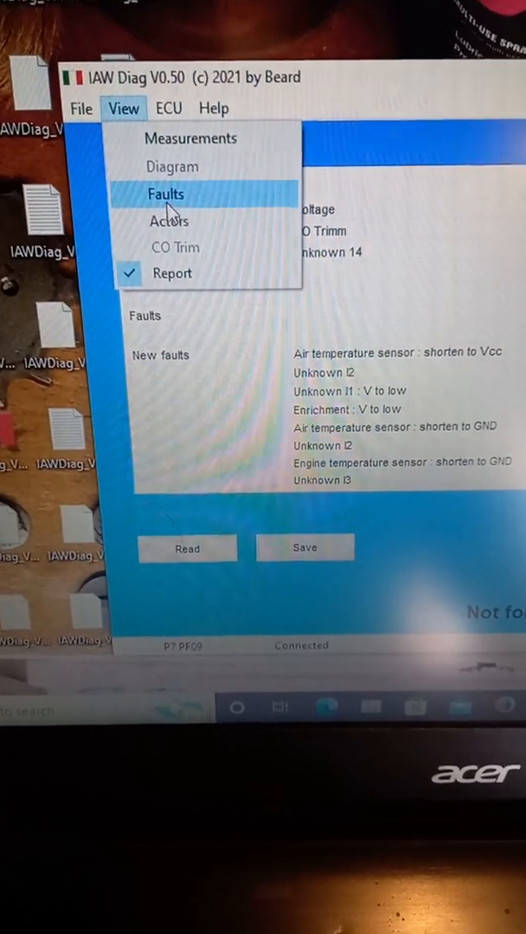
- Generate the report listing measurements and new faults such as air temperature sensor shorted to Vcc
left_click(178, 83)
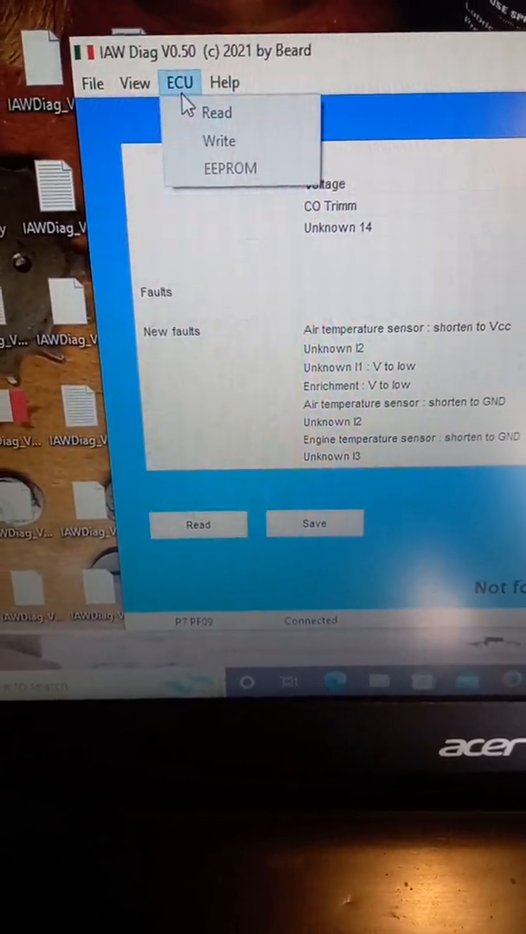
- Show live measurements with injection period selected, reading 262.140 ms
left_click(135, 83)
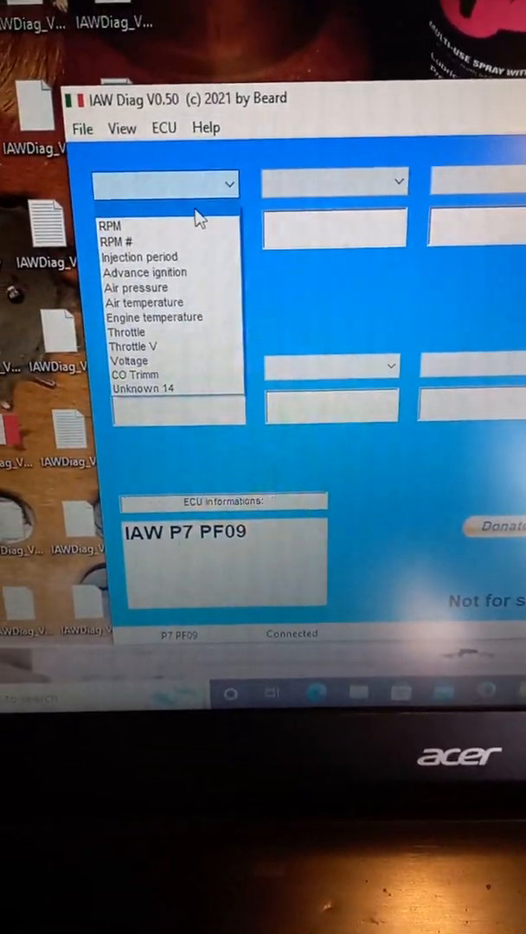
left_click(108, 224)
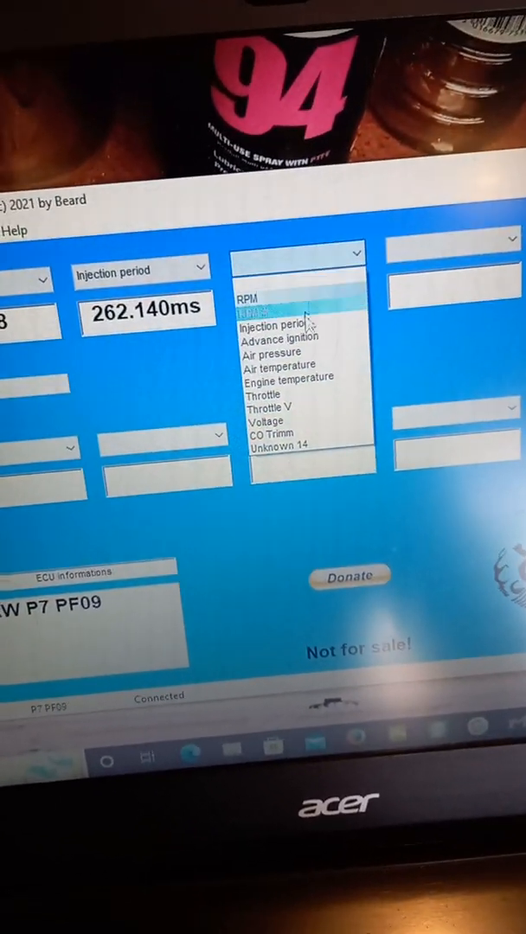
left_click(288, 377)
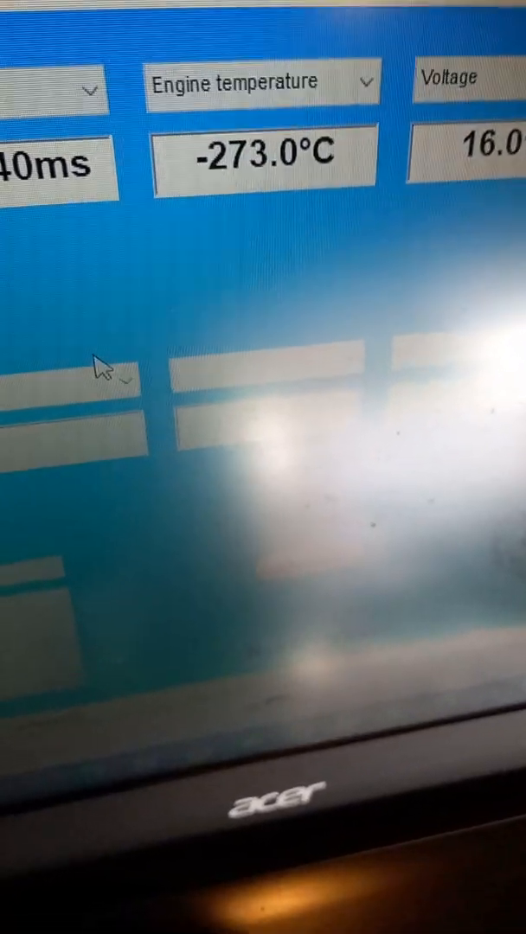
- Add engine temperature and voltage readouts so RPM, injection period, temperature and voltage are plotted
left_click(46, 41)
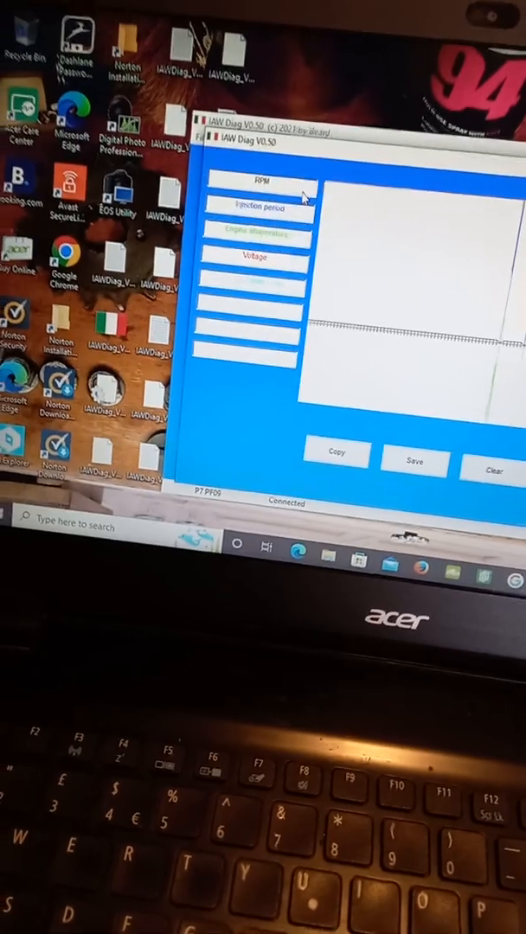
- Begin saving the diagram as a *.bmp image to the Desktop
left_click(415, 453)
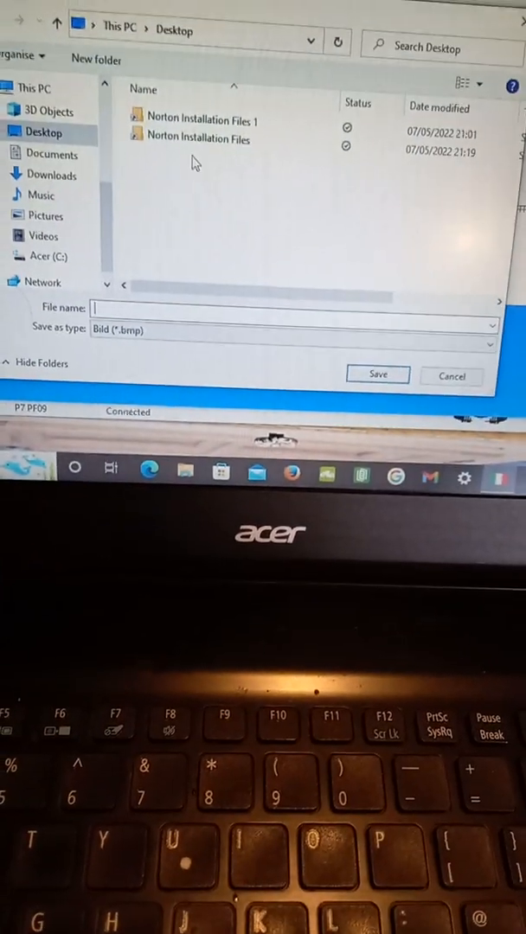